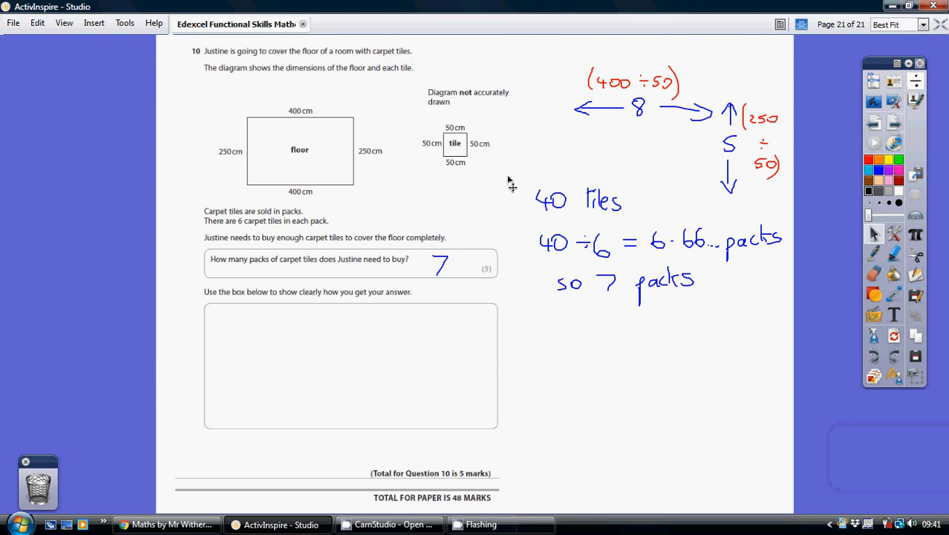
{"action": "mouse_move", "coordinate": [321, 140]}
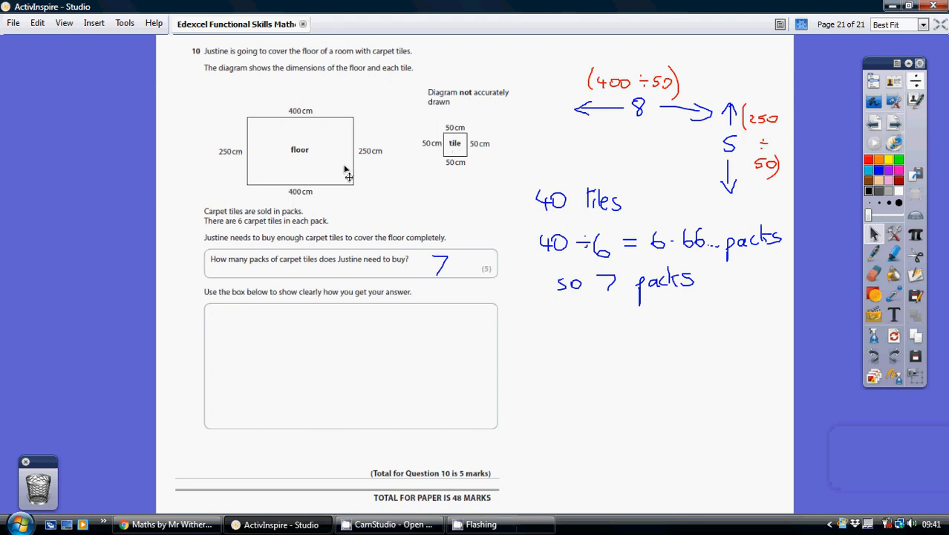
{"action": "mouse_move", "coordinate": [252, 136]}
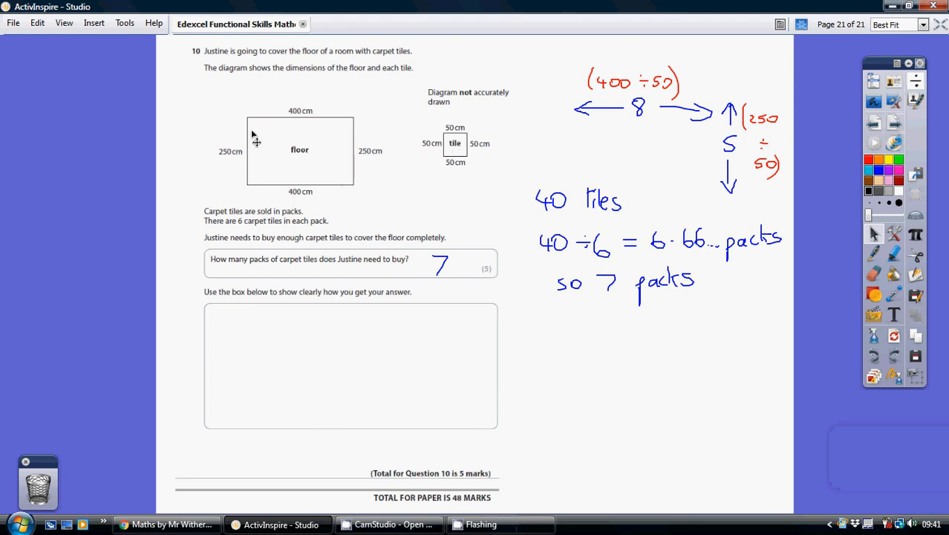
{"action": "mouse_move", "coordinate": [351, 133]}
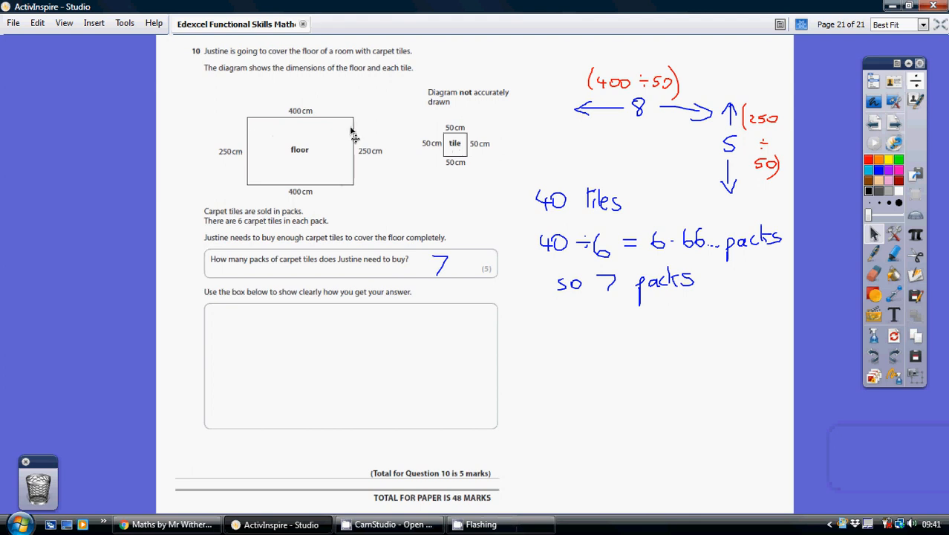
{"action": "mouse_move", "coordinate": [315, 113]}
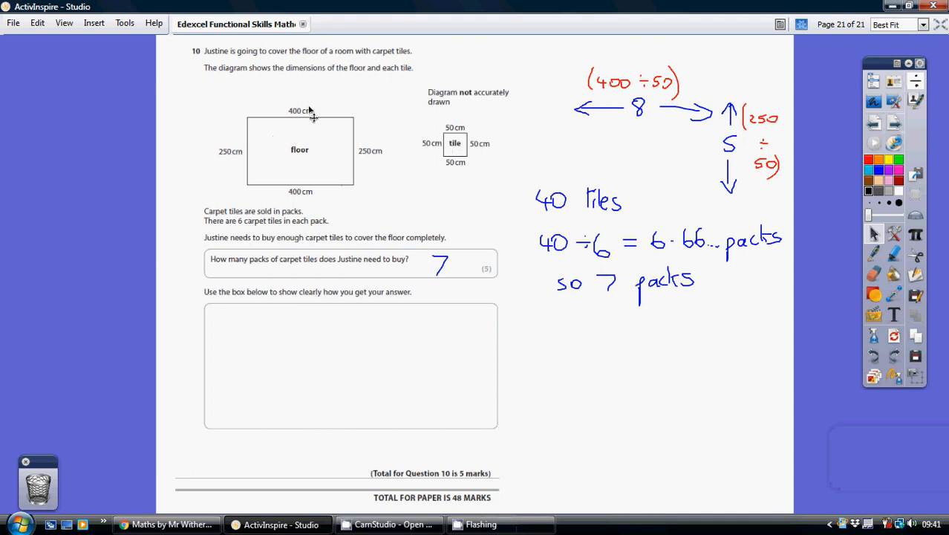
{"action": "mouse_move", "coordinate": [466, 140]}
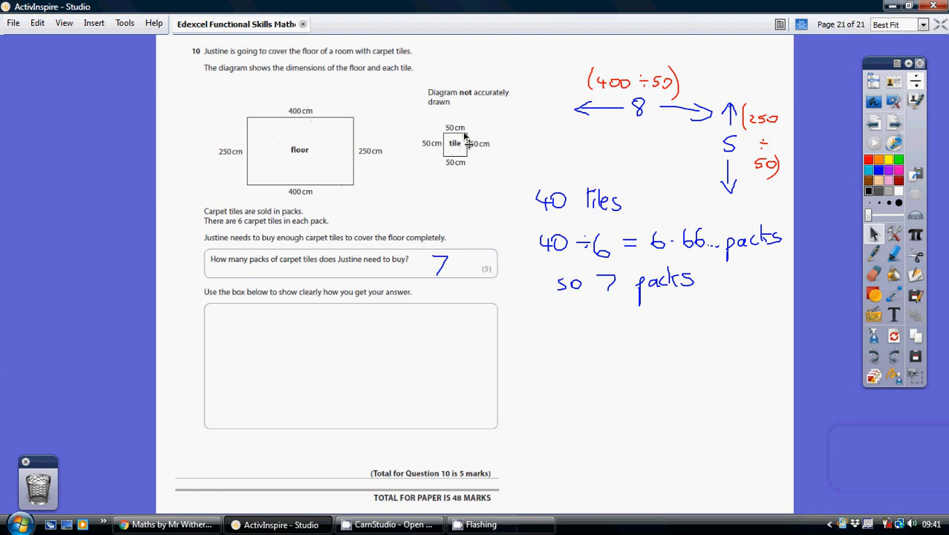
{"action": "mouse_move", "coordinate": [257, 137]}
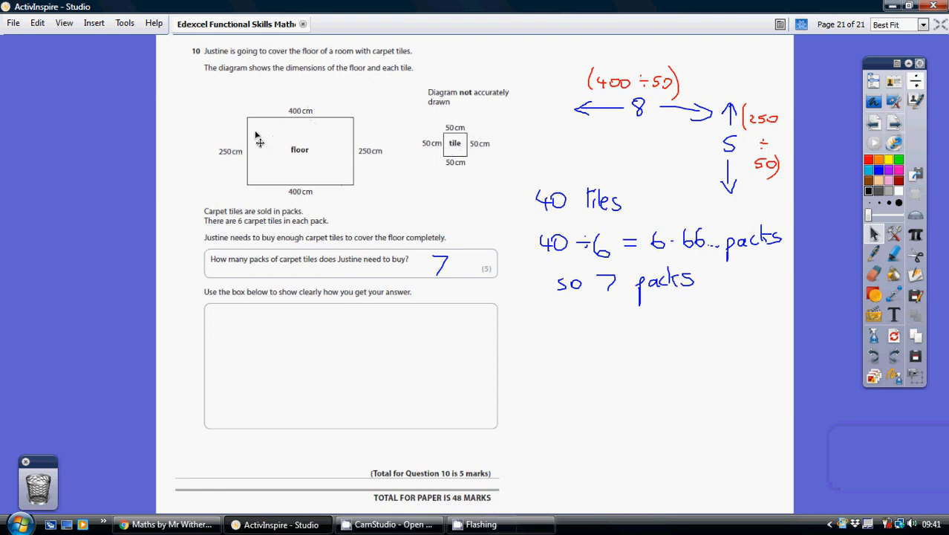
{"action": "mouse_move", "coordinate": [298, 119]}
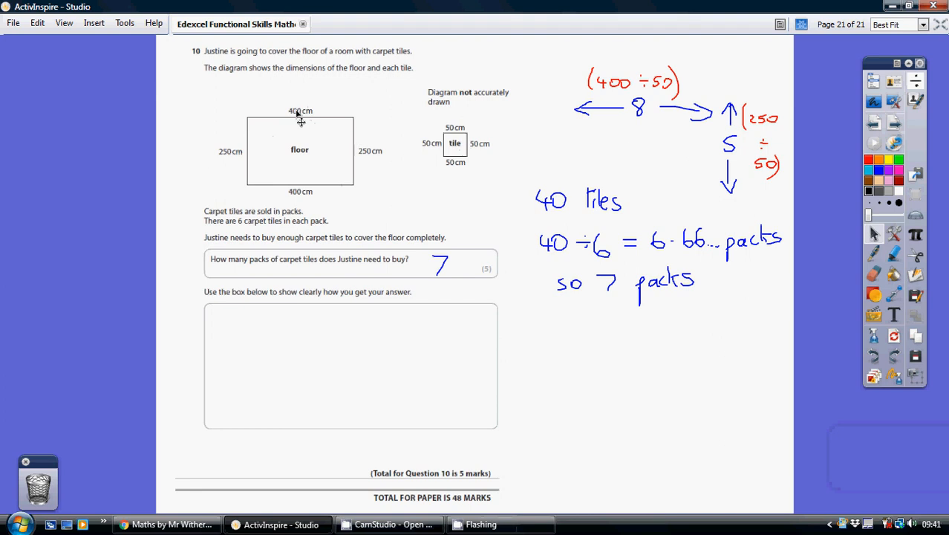
{"action": "mouse_move", "coordinate": [282, 132]}
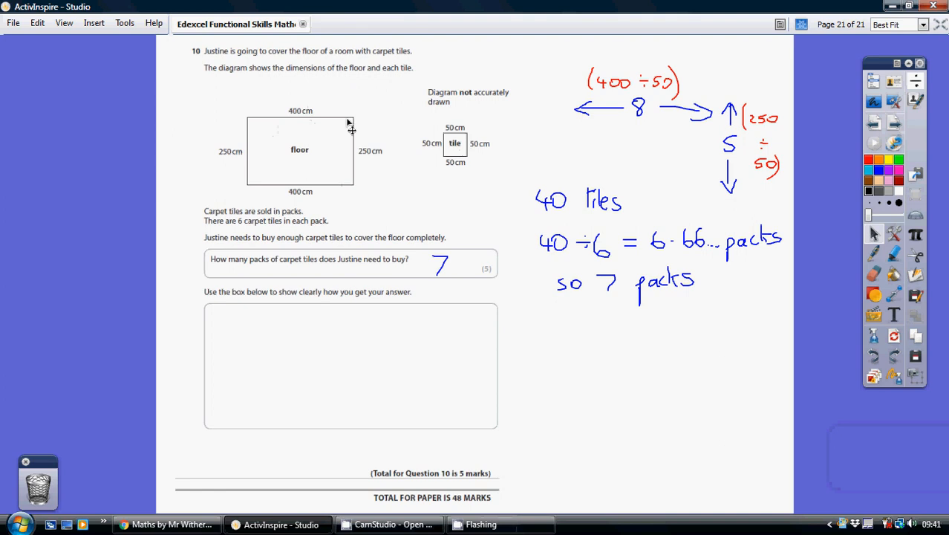
{"action": "mouse_move", "coordinate": [370, 164]}
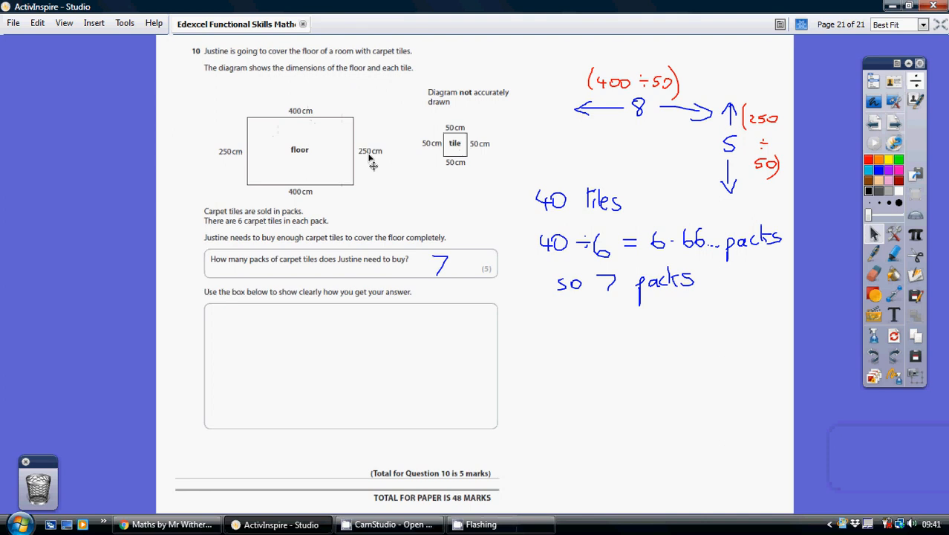
{"action": "mouse_move", "coordinate": [488, 156]}
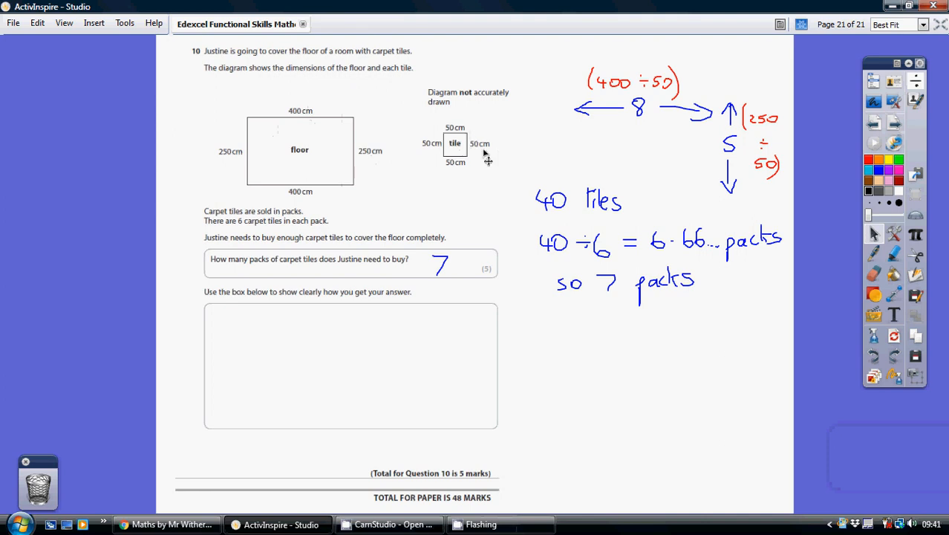
{"action": "mouse_move", "coordinate": [345, 151]}
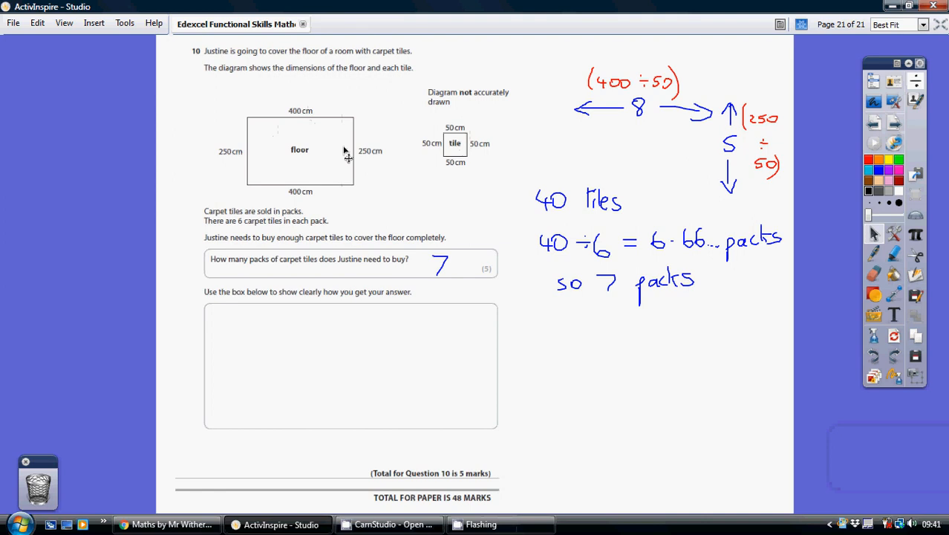
{"action": "mouse_move", "coordinate": [475, 160]}
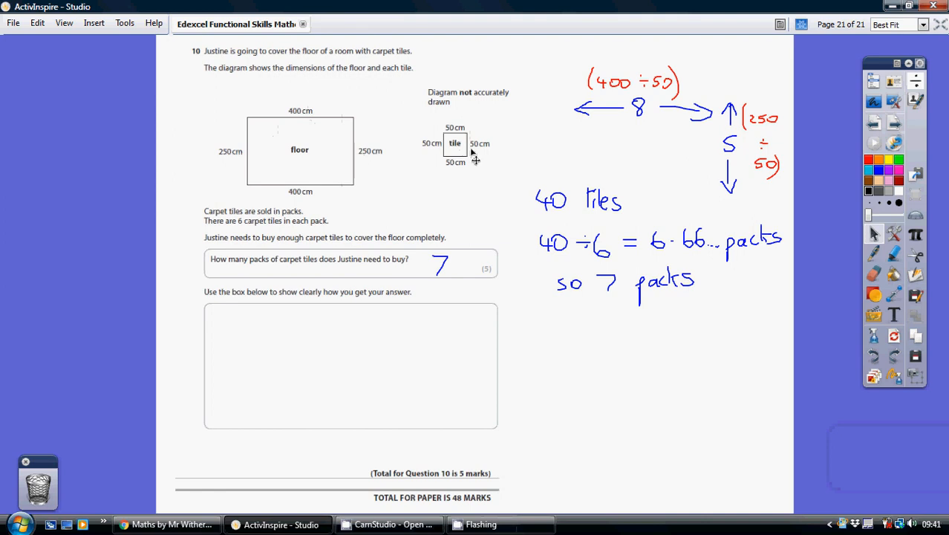
{"action": "mouse_move", "coordinate": [596, 126]}
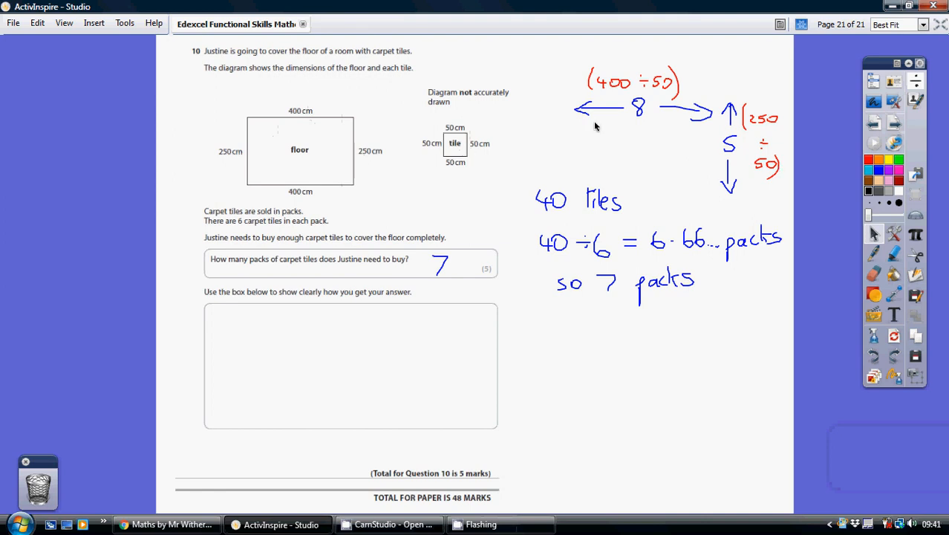
{"action": "mouse_move", "coordinate": [597, 117]}
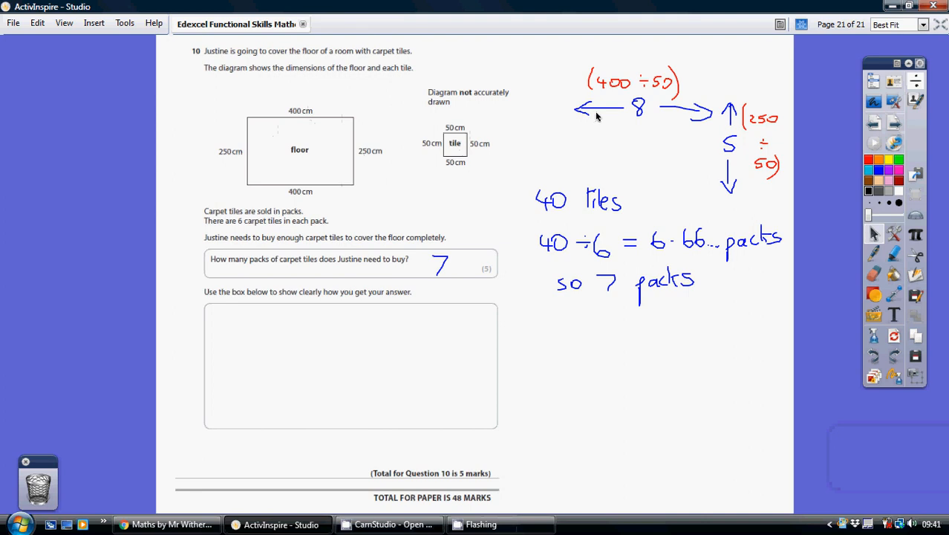
{"action": "mouse_move", "coordinate": [728, 199]}
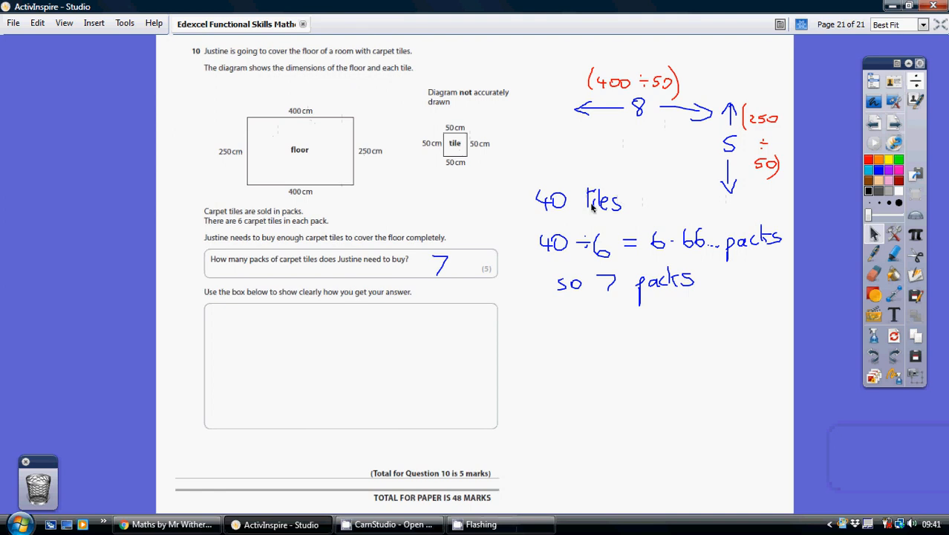
{"action": "mouse_move", "coordinate": [377, 214]}
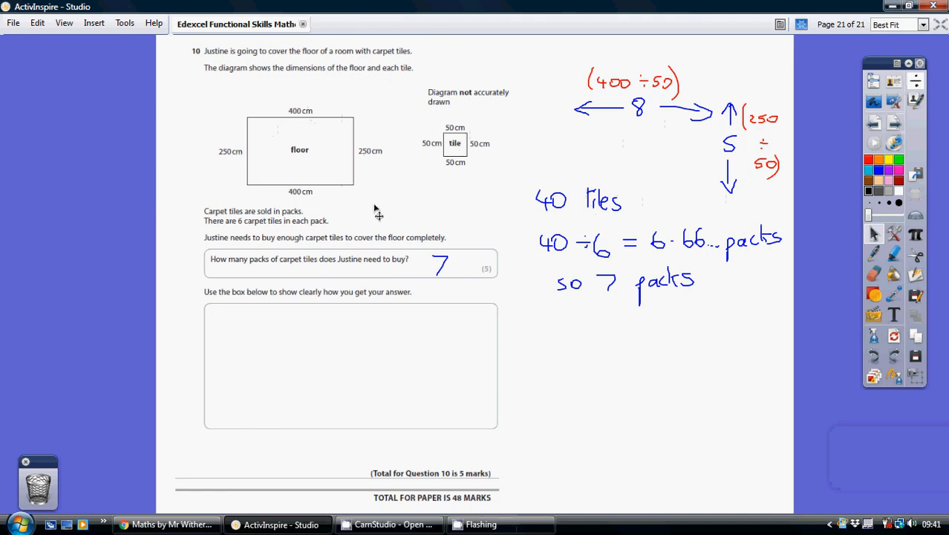
{"action": "mouse_move", "coordinate": [280, 233]}
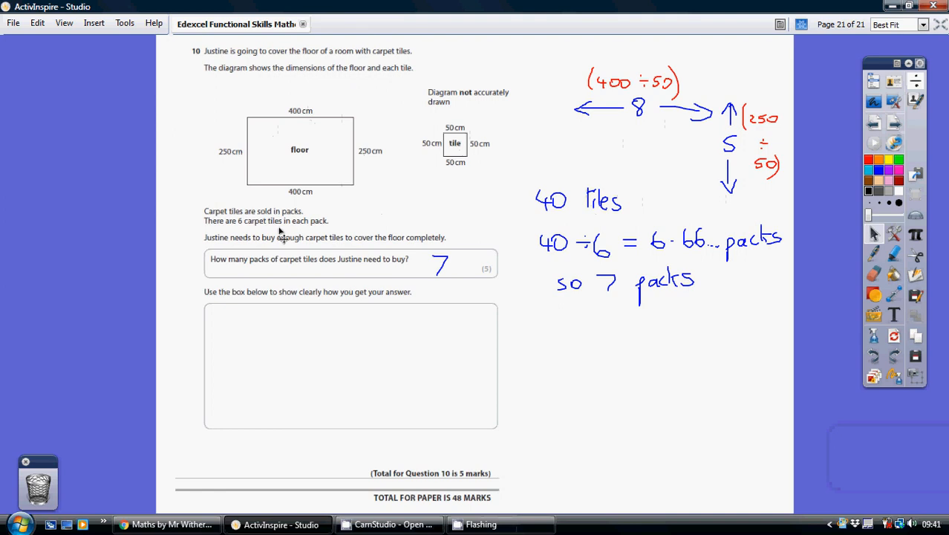
{"action": "mouse_move", "coordinate": [347, 222]}
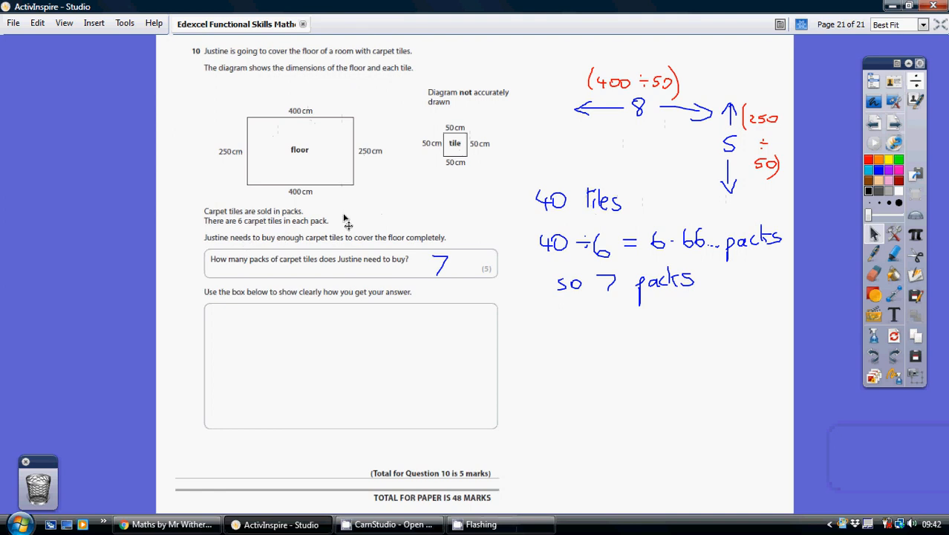
{"action": "mouse_move", "coordinate": [607, 258]}
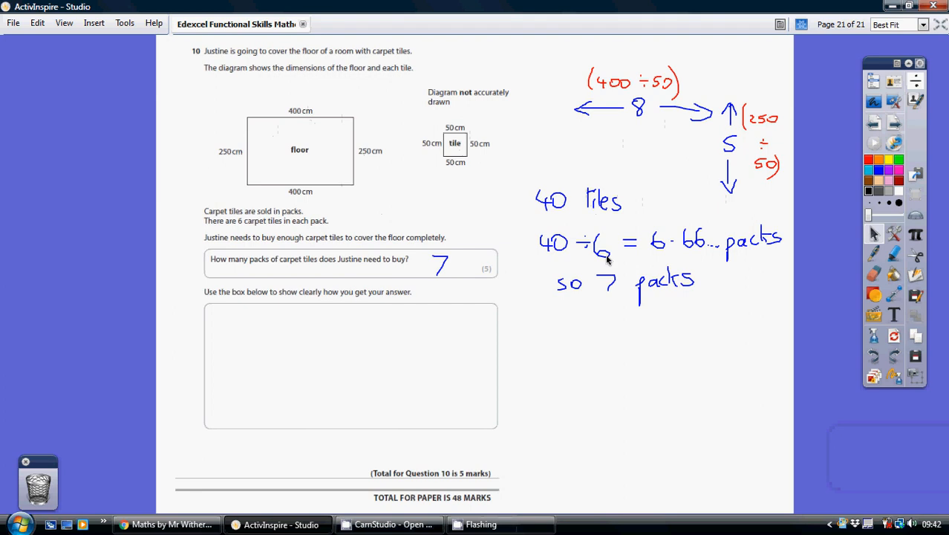
{"action": "mouse_move", "coordinate": [594, 251]}
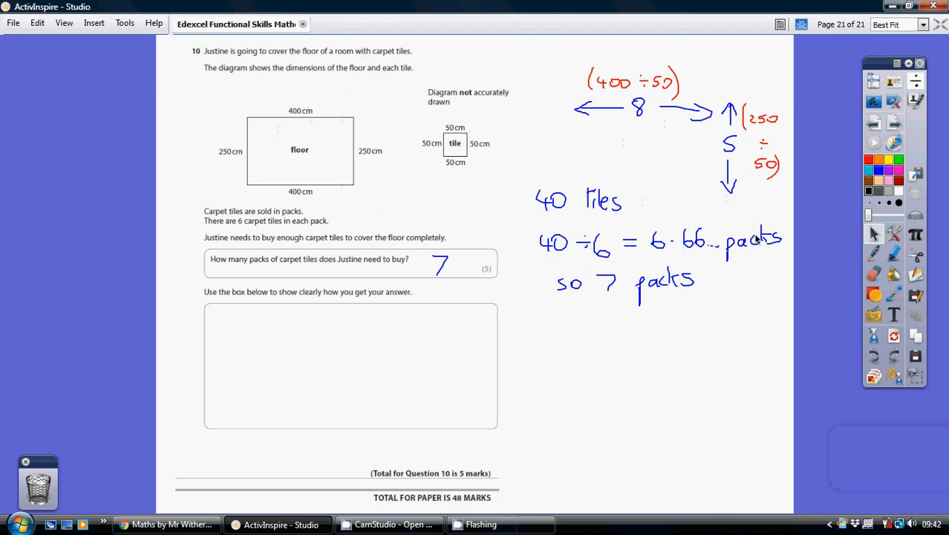
{"action": "mouse_move", "coordinate": [653, 252]}
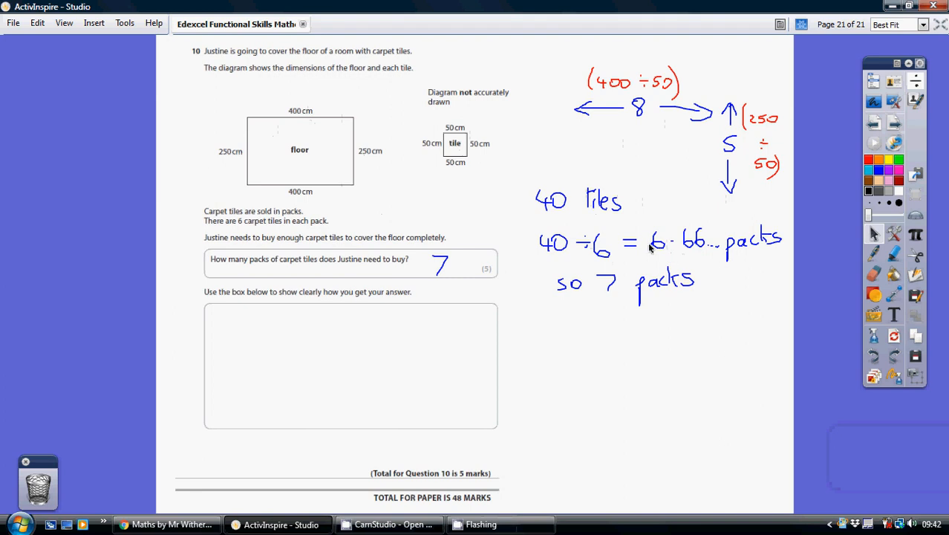
{"action": "mouse_move", "coordinate": [651, 268]}
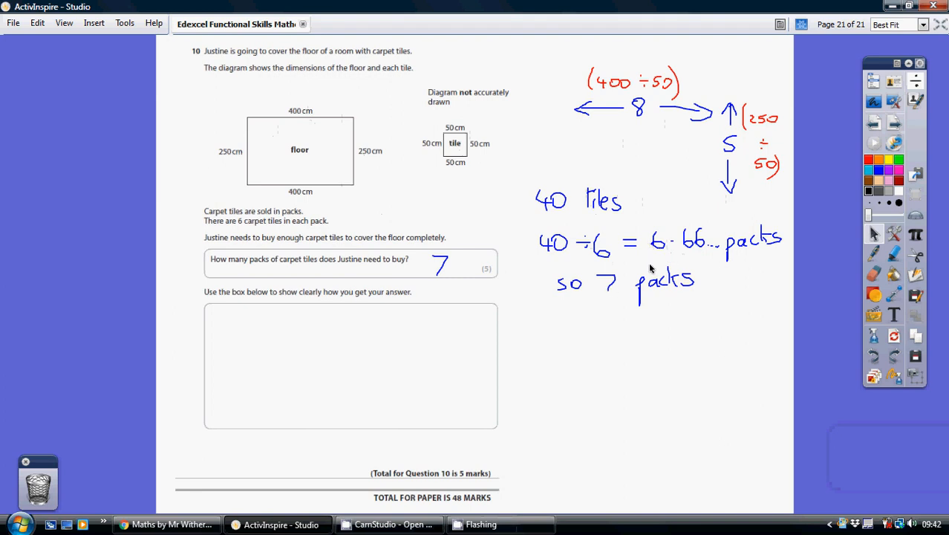